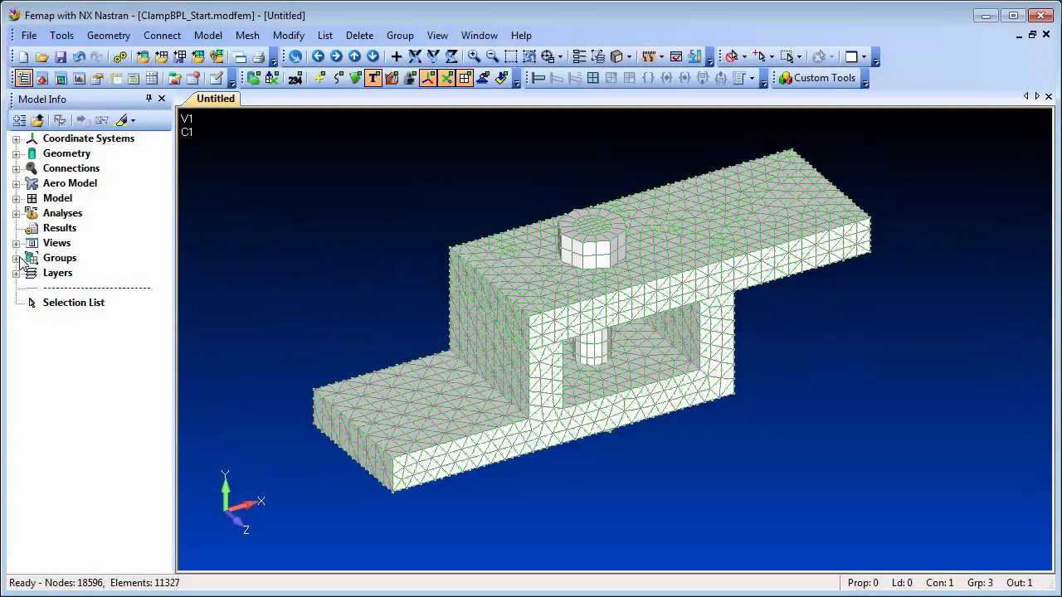
Step: Review the existing Lower Clamp and Upper Clamp groups on the model
{"action": "left_click", "coordinate": [16, 257]}
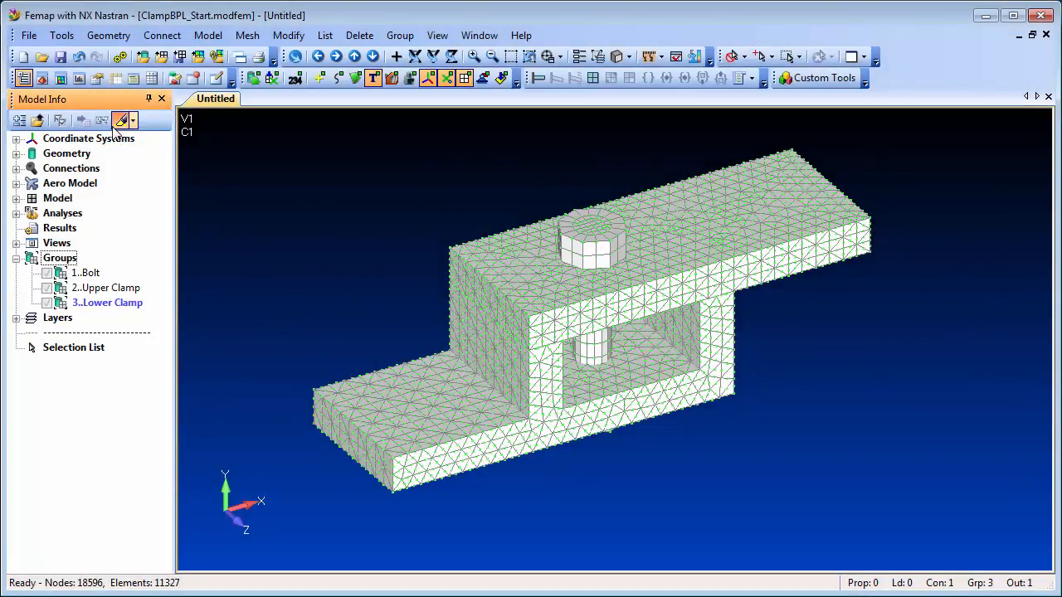
{"action": "left_click", "coordinate": [106, 302]}
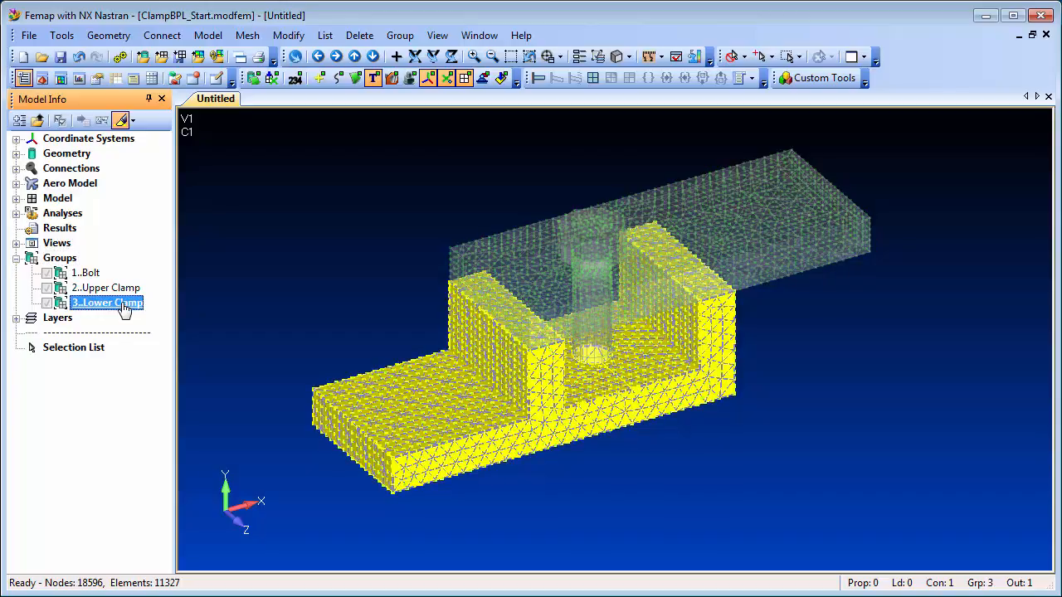
{"action": "left_click", "coordinate": [106, 287]}
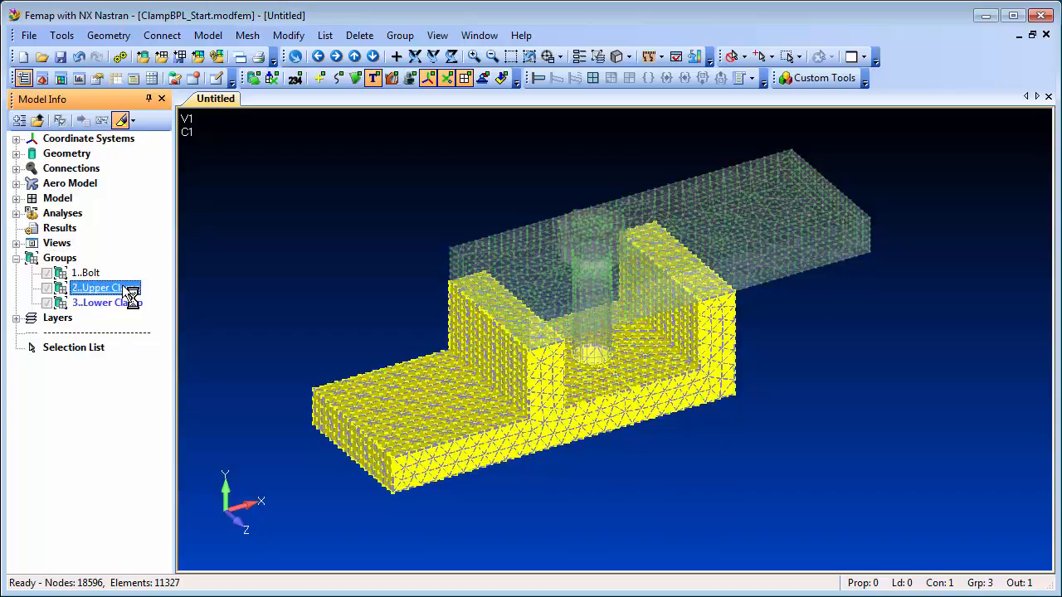
{"action": "left_click", "coordinate": [87, 272]}
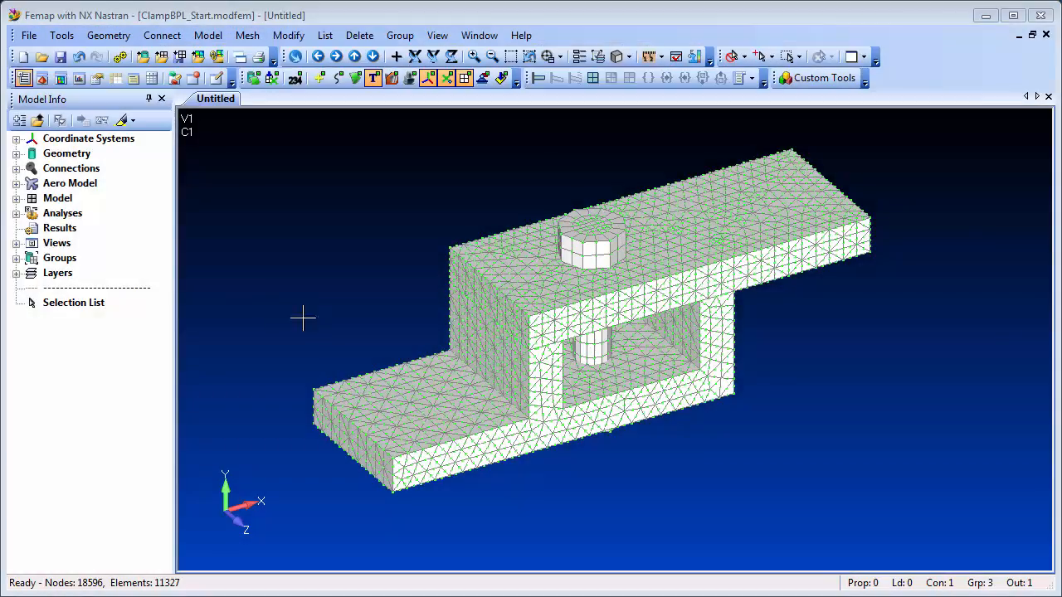
Step: Create a new group titled Bolt Group and face the clamp from the front
{"action": "right_click", "coordinate": [60, 257]}
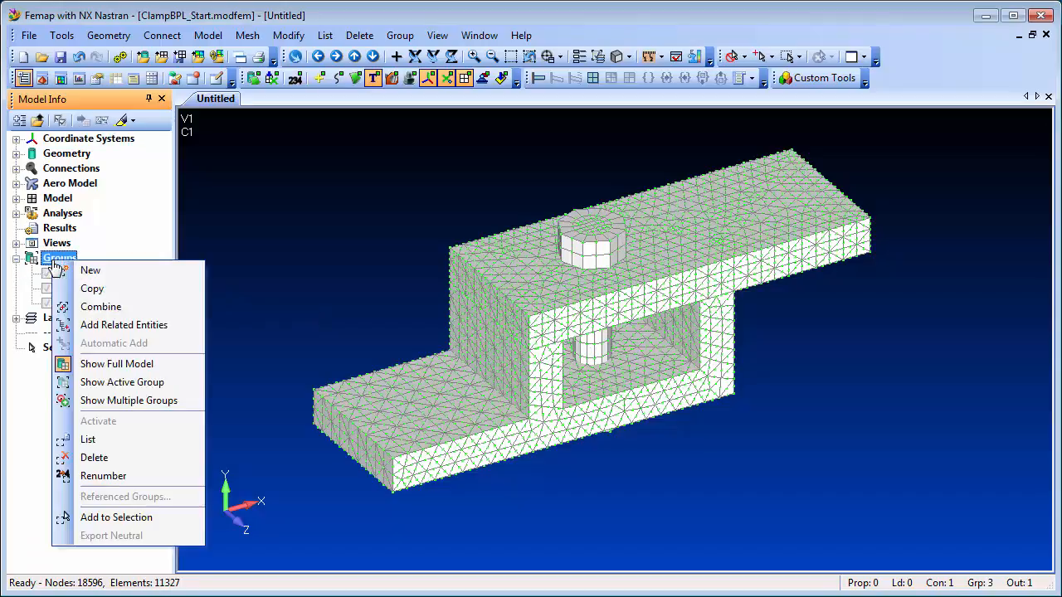
{"action": "left_click", "coordinate": [90, 269]}
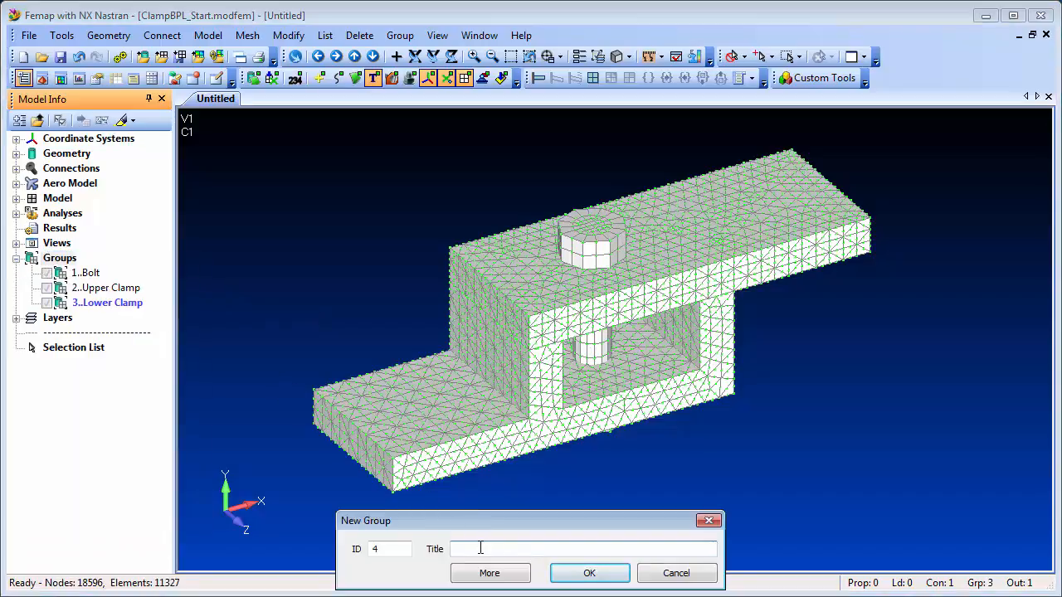
{"action": "left_click", "coordinate": [589, 572]}
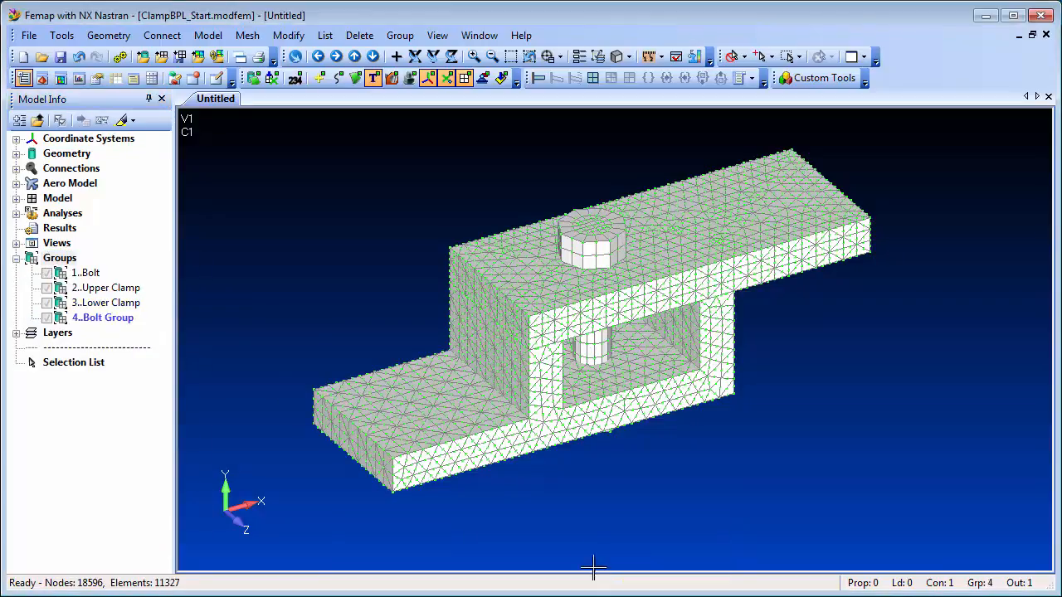
{"action": "left_click", "coordinate": [436, 35]}
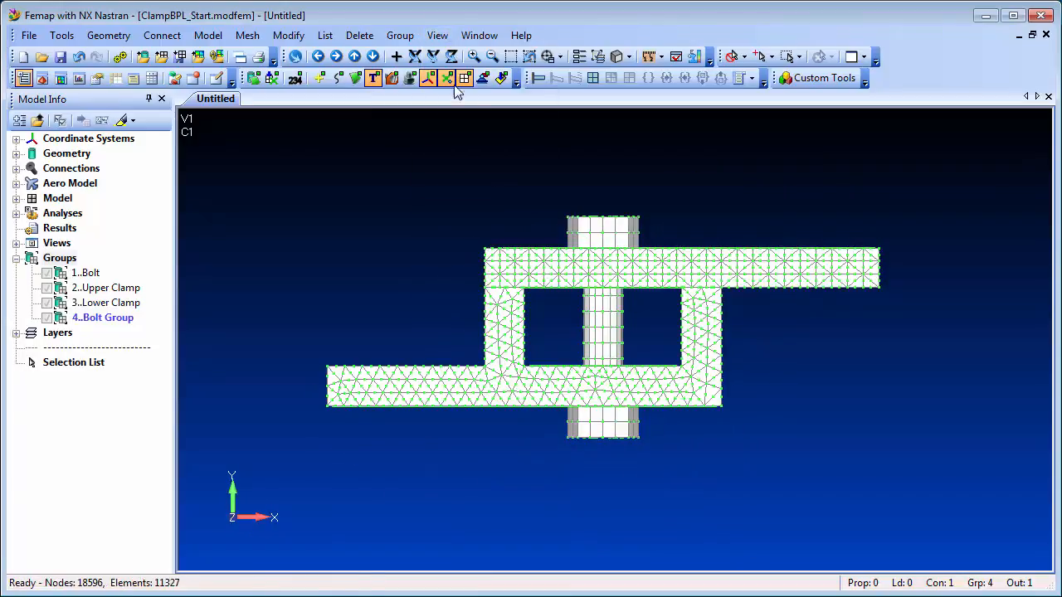
Step: Add the box-selected nodes across the bolt's mid-section to Bolt Group
{"action": "left_click", "coordinate": [400, 35]}
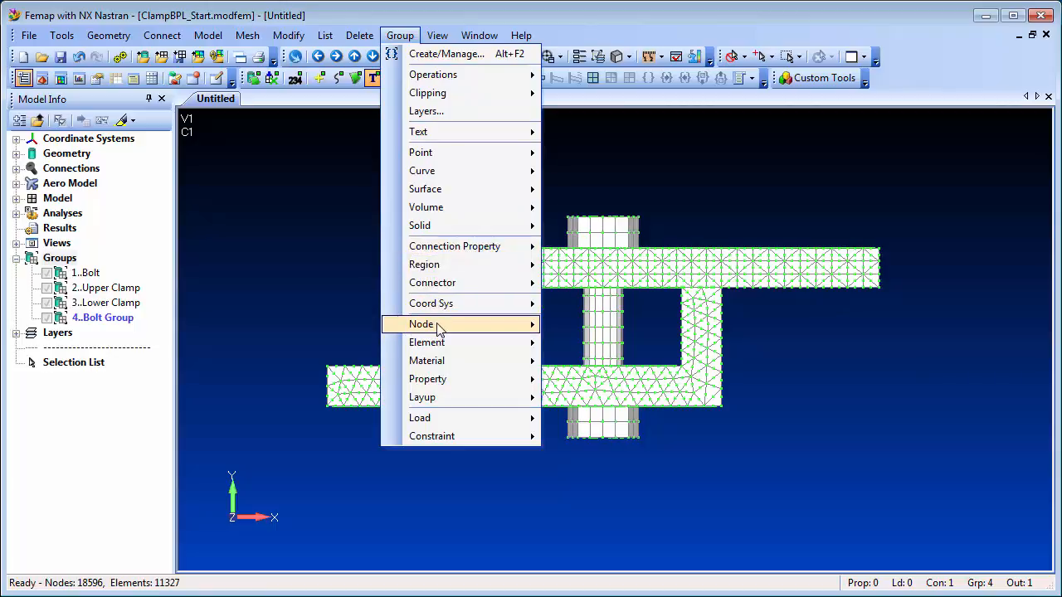
{"action": "left_click", "coordinate": [421, 324]}
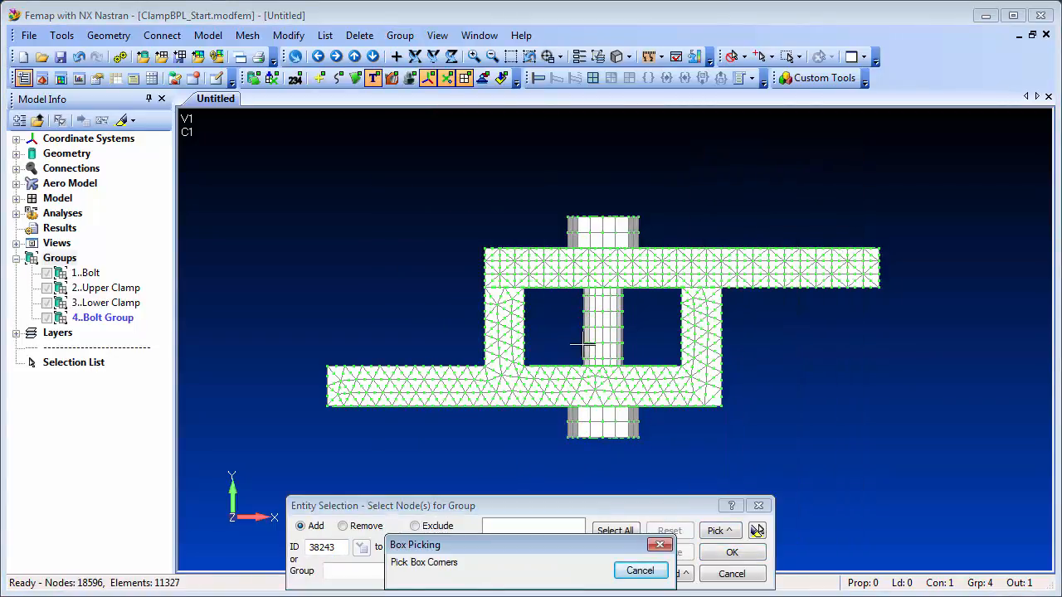
{"action": "left_click", "coordinate": [640, 571]}
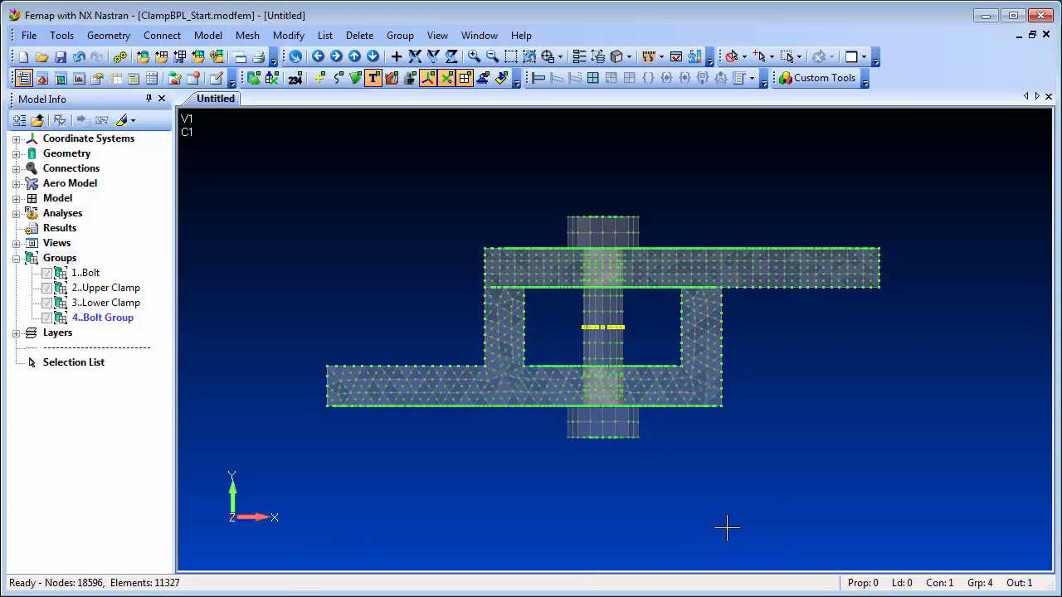
{"action": "left_click", "coordinate": [438, 35]}
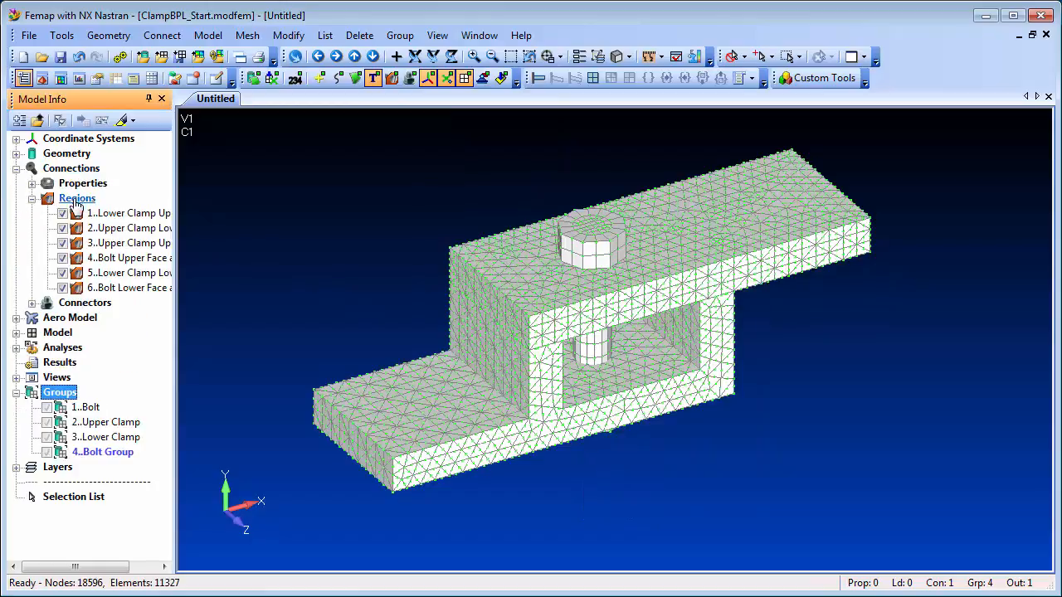
Step: Start a solid Bolt Region taking its nodes from the Bolt Group
{"action": "right_click", "coordinate": [77, 198]}
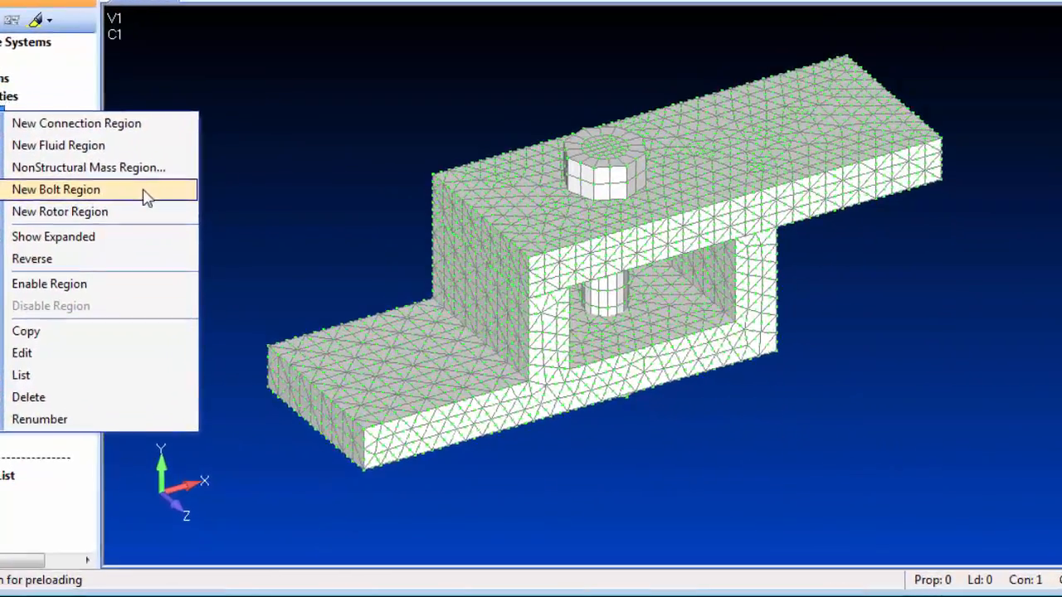
{"action": "left_click", "coordinate": [57, 189]}
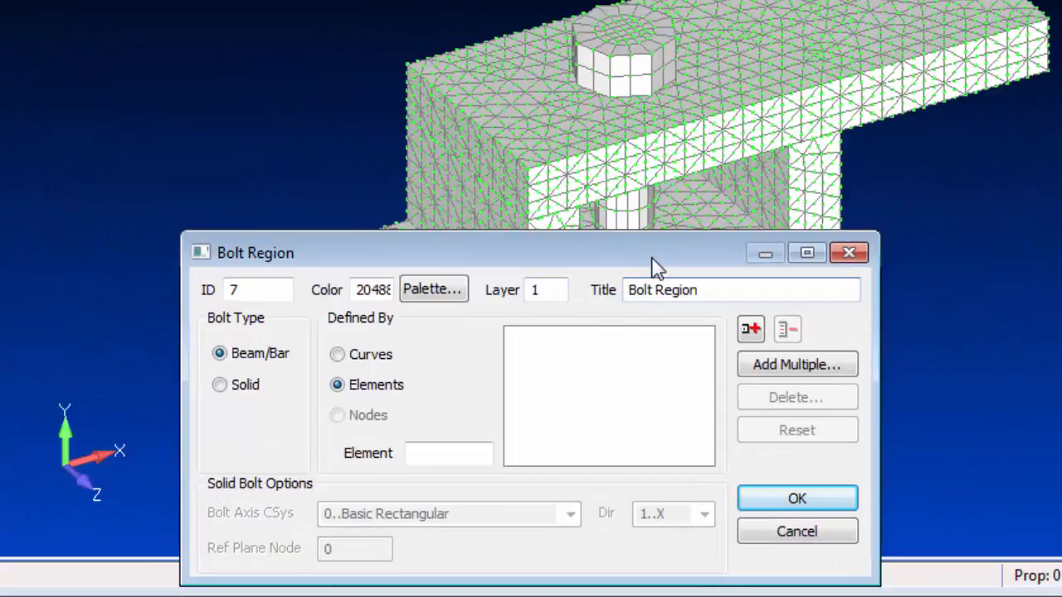
{"action": "left_click", "coordinate": [219, 384]}
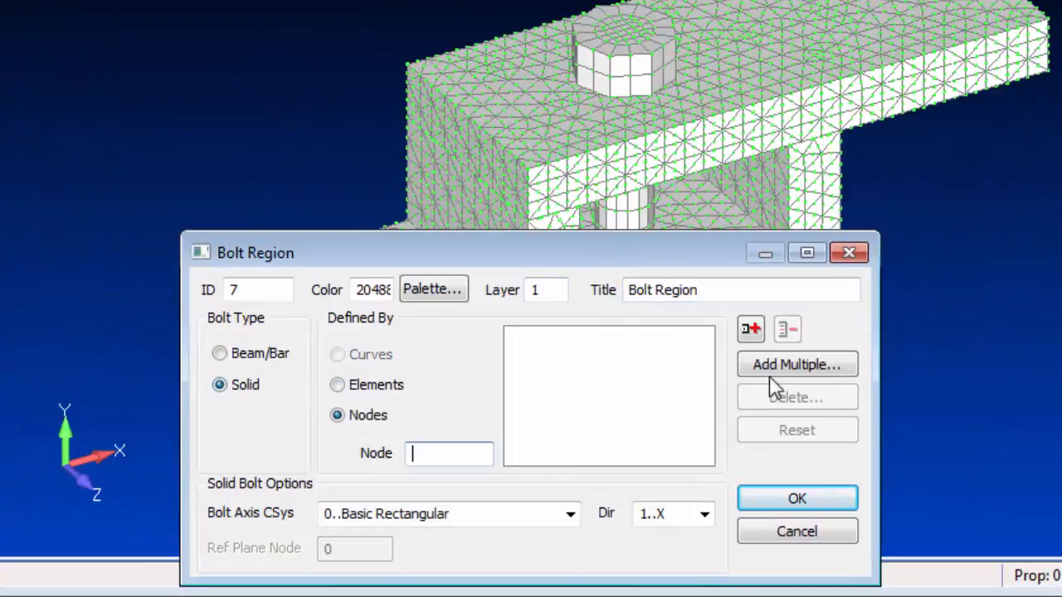
{"action": "left_click", "coordinate": [796, 365]}
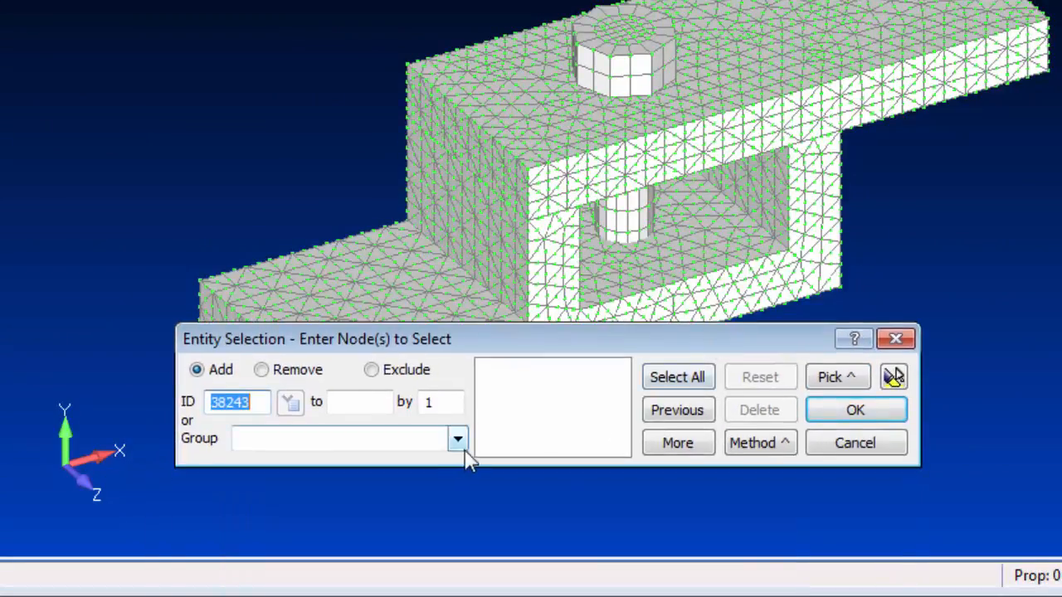
{"action": "left_click", "coordinate": [458, 438]}
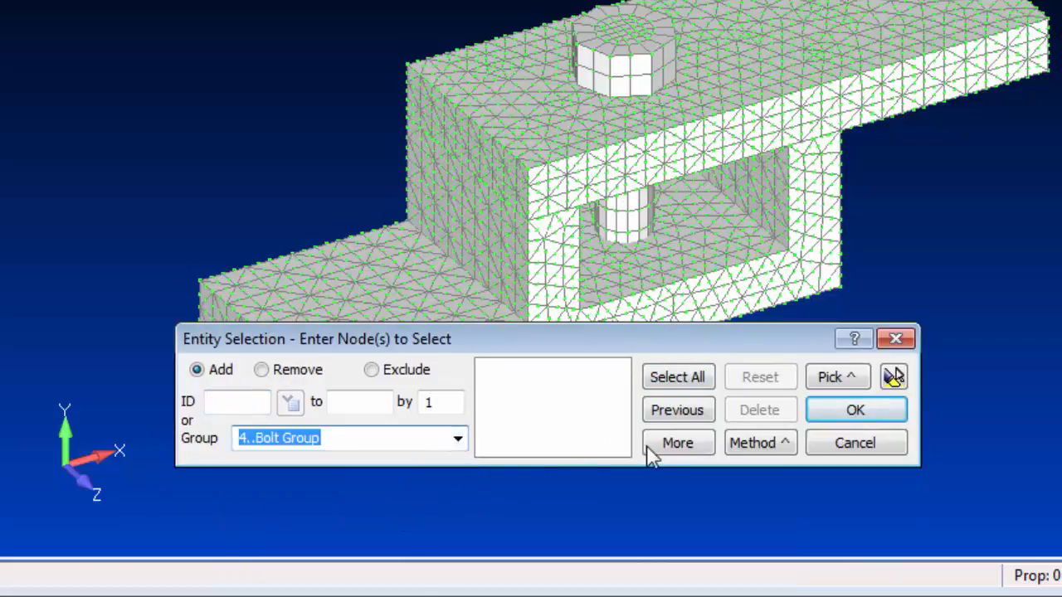
{"action": "left_click", "coordinate": [855, 409]}
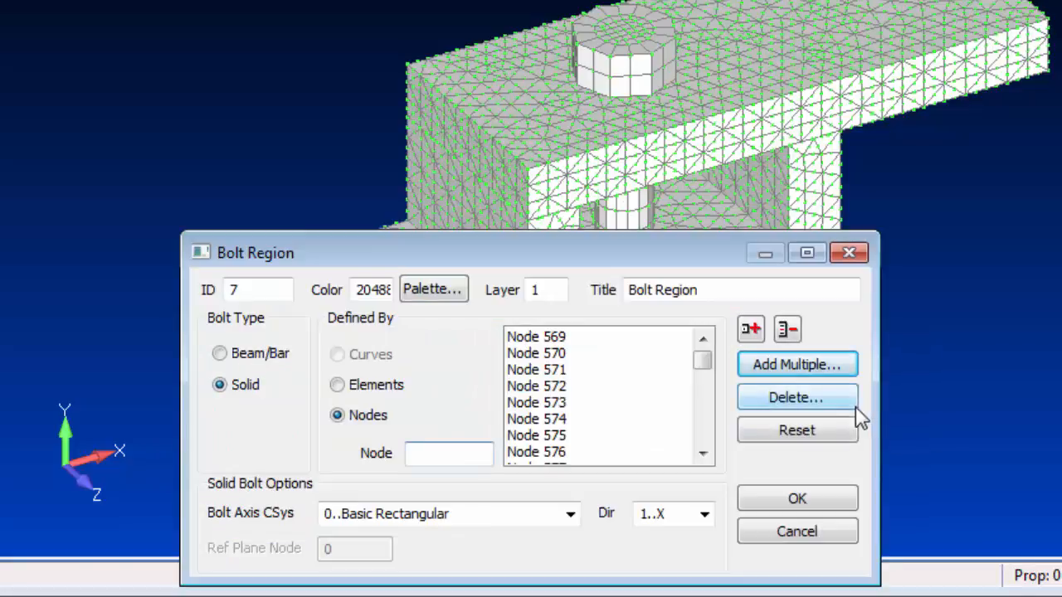
Step: Set the bolt axis direction to 2..Y and create the bolt region
{"action": "left_click", "coordinate": [703, 514]}
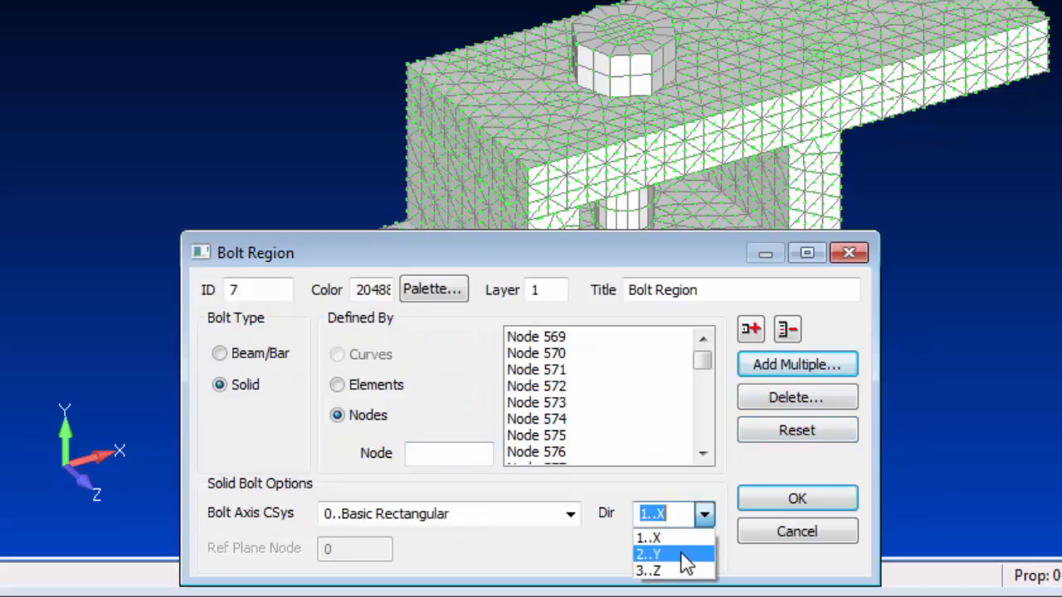
{"action": "left_click", "coordinate": [648, 554]}
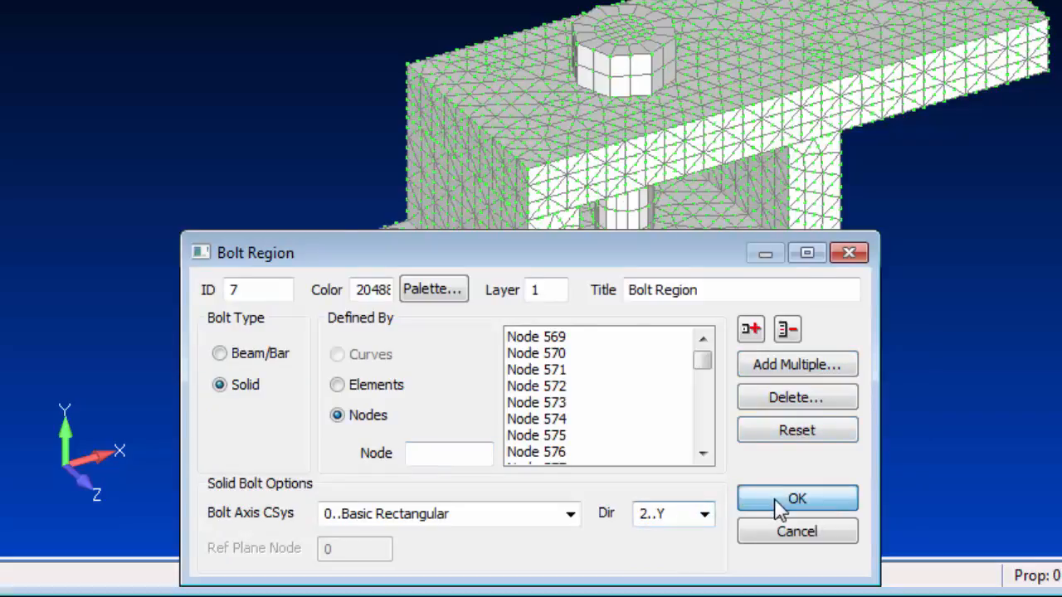
{"action": "left_click", "coordinate": [796, 498]}
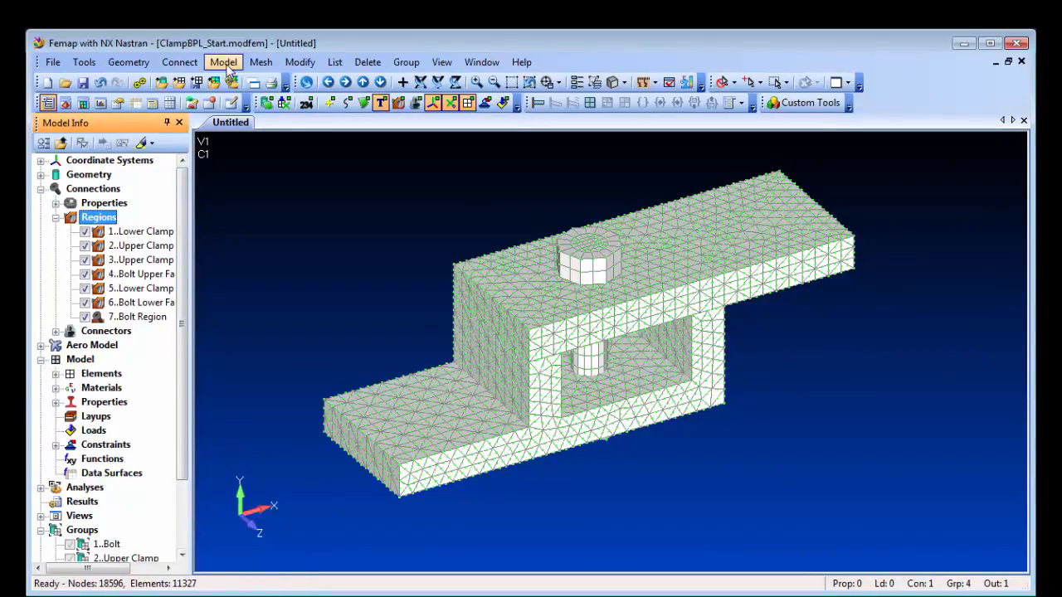
Step: Define a bolt preload of 500 in a new load set titled Bolt Preload Load
{"action": "left_click", "coordinate": [223, 63]}
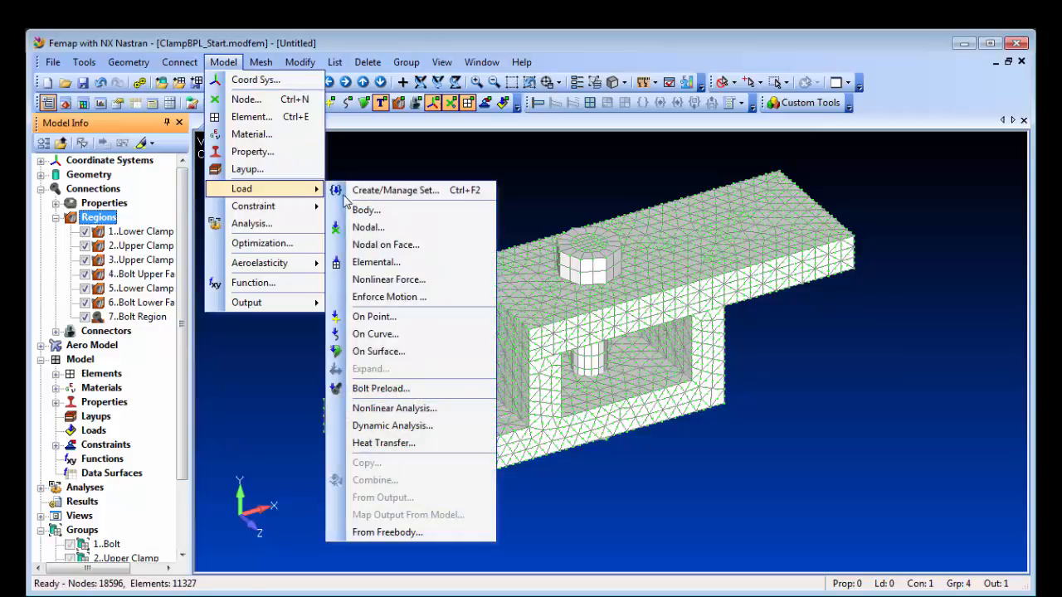
{"action": "left_click", "coordinate": [395, 189]}
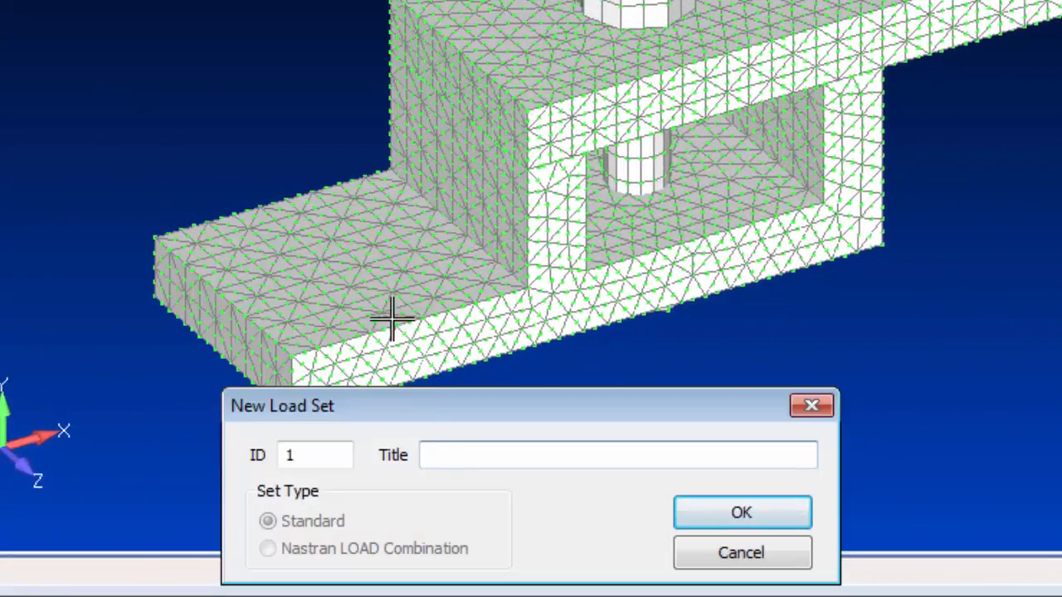
{"action": "type", "text": "Bolt Preload Load"}
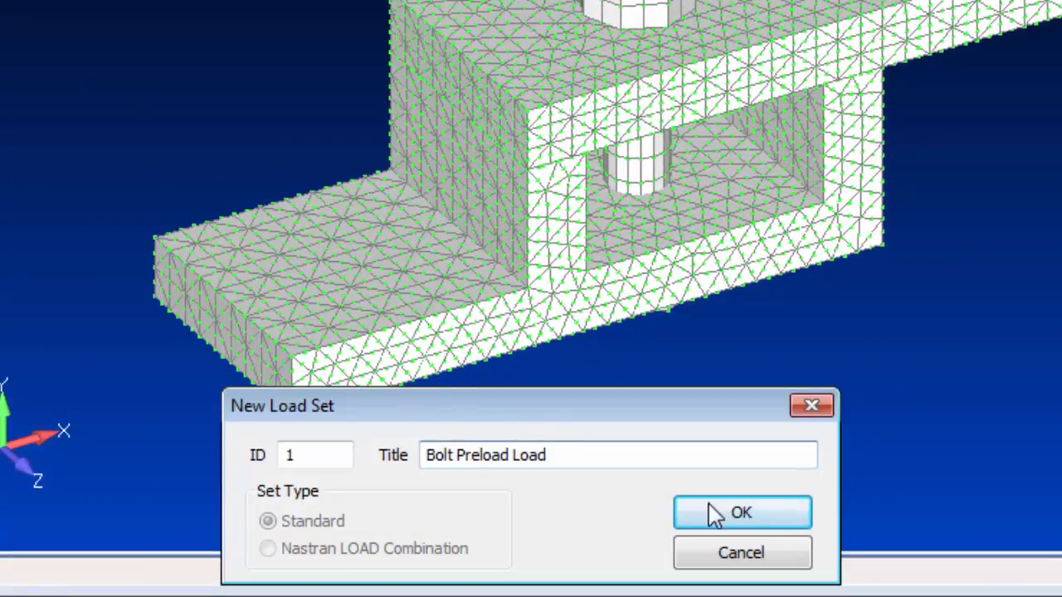
{"action": "left_click", "coordinate": [740, 513]}
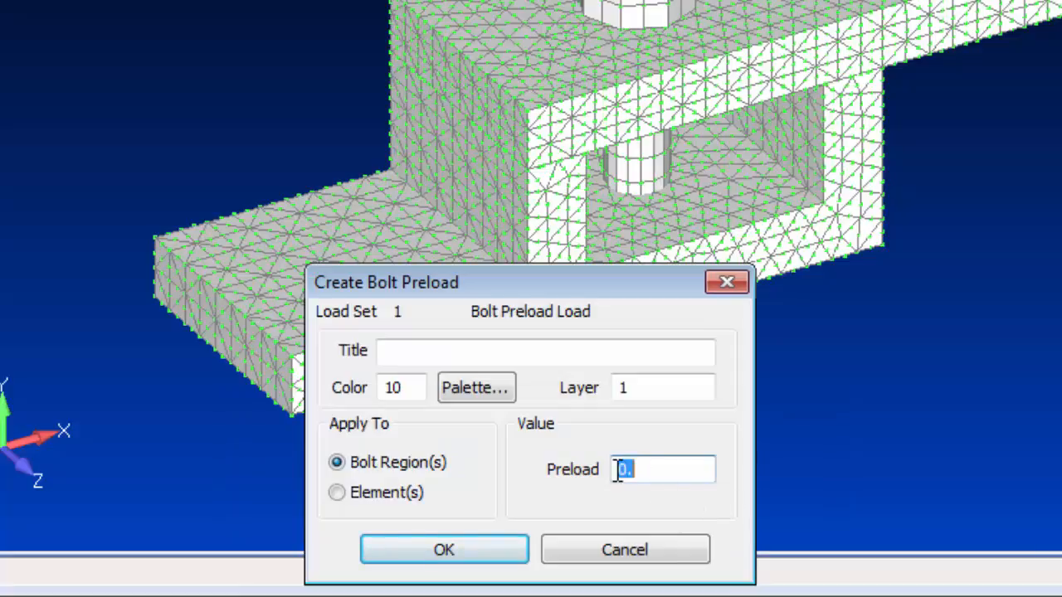
{"action": "type", "text": "500"}
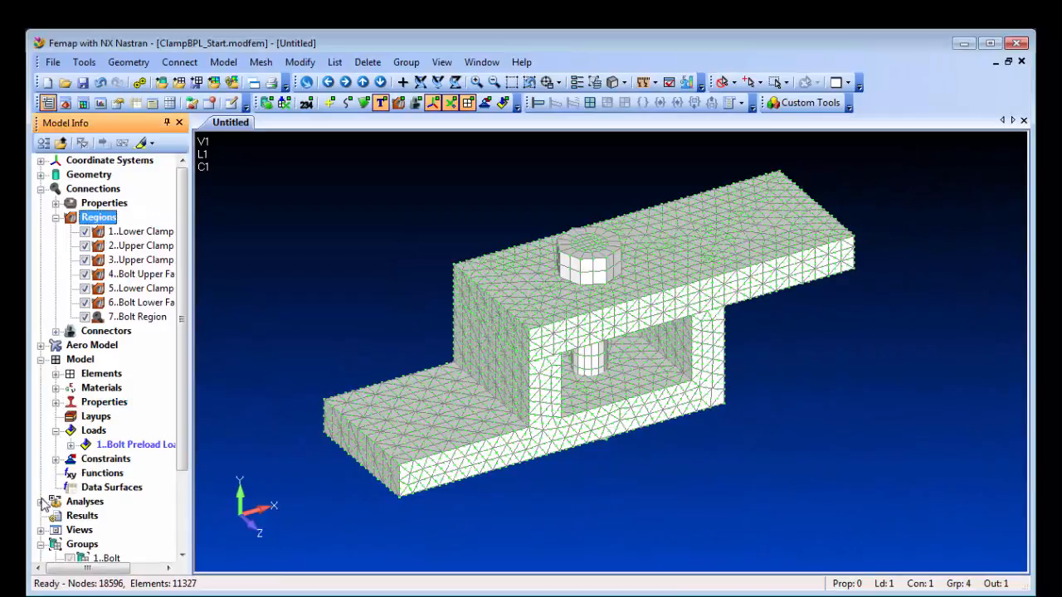
Step: Check the static set's Fixed Edge and Bolt Preload Load boundary conditions and run NX Nastran
{"action": "right_click", "coordinate": [108, 514]}
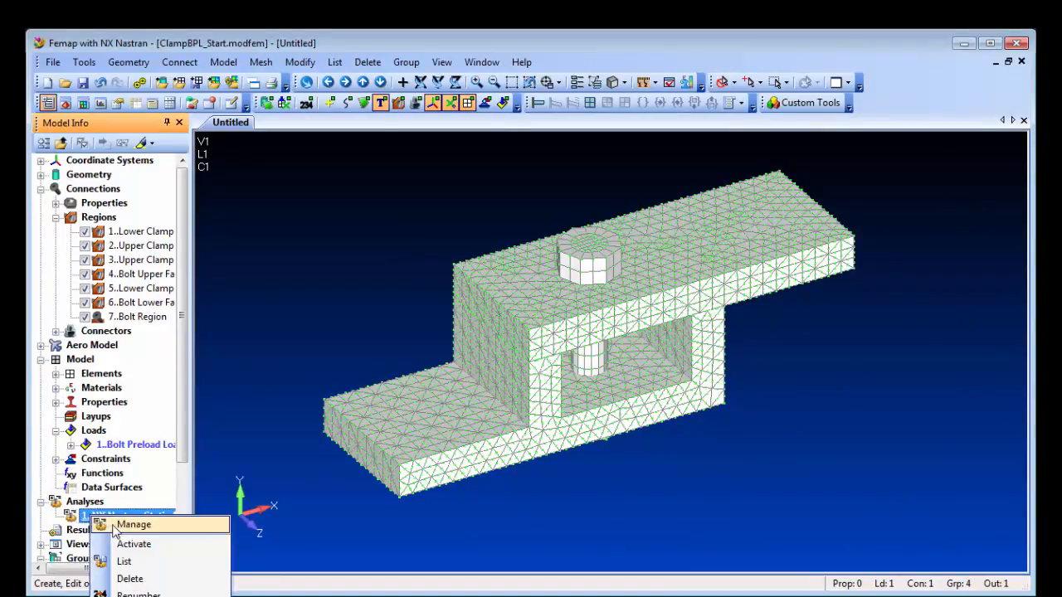
{"action": "left_click", "coordinate": [133, 524]}
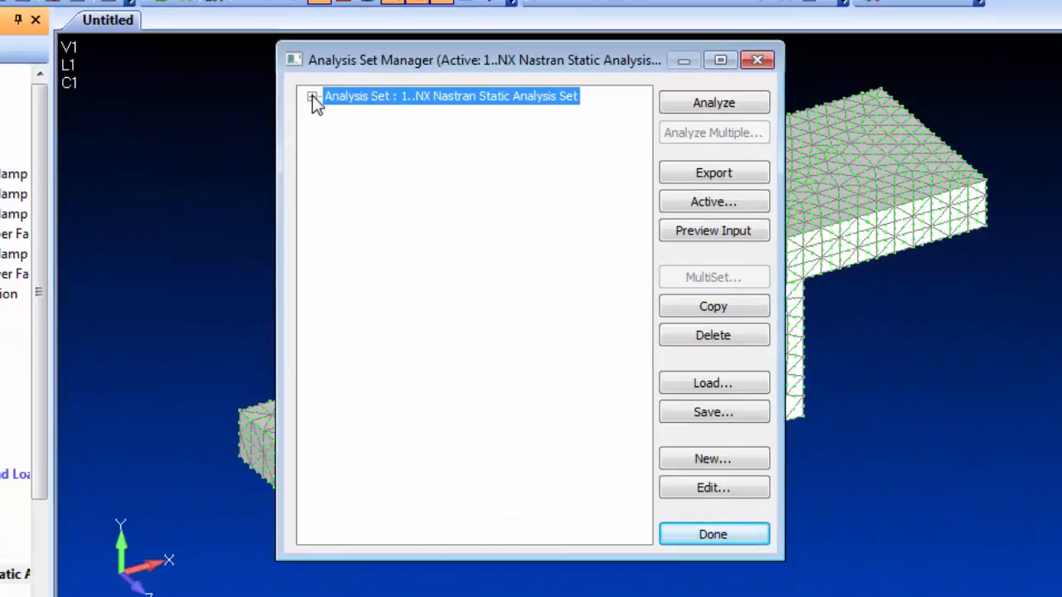
{"action": "left_click", "coordinate": [312, 96]}
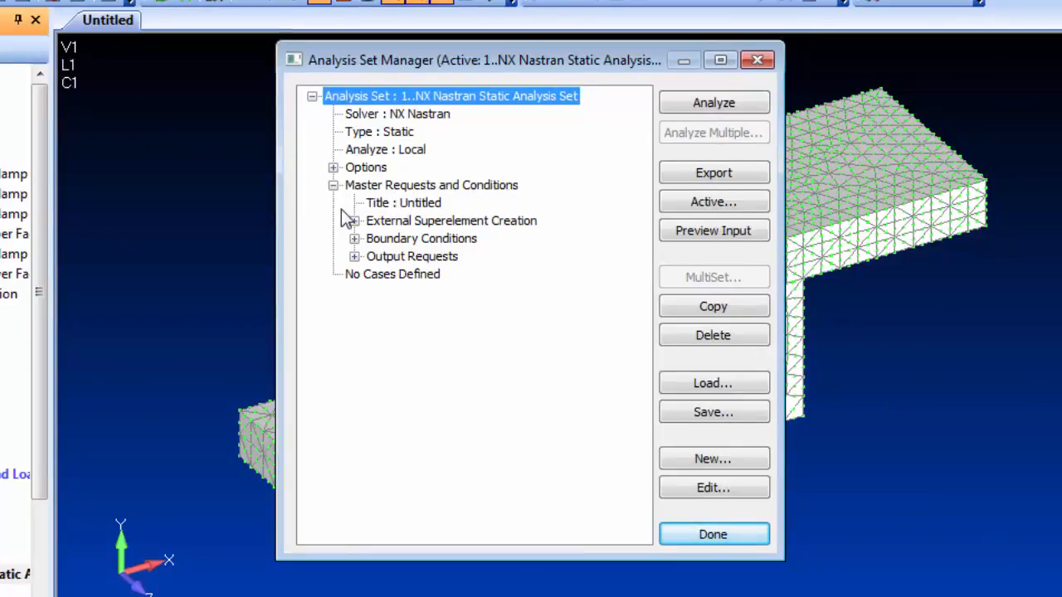
{"action": "left_click", "coordinate": [355, 239]}
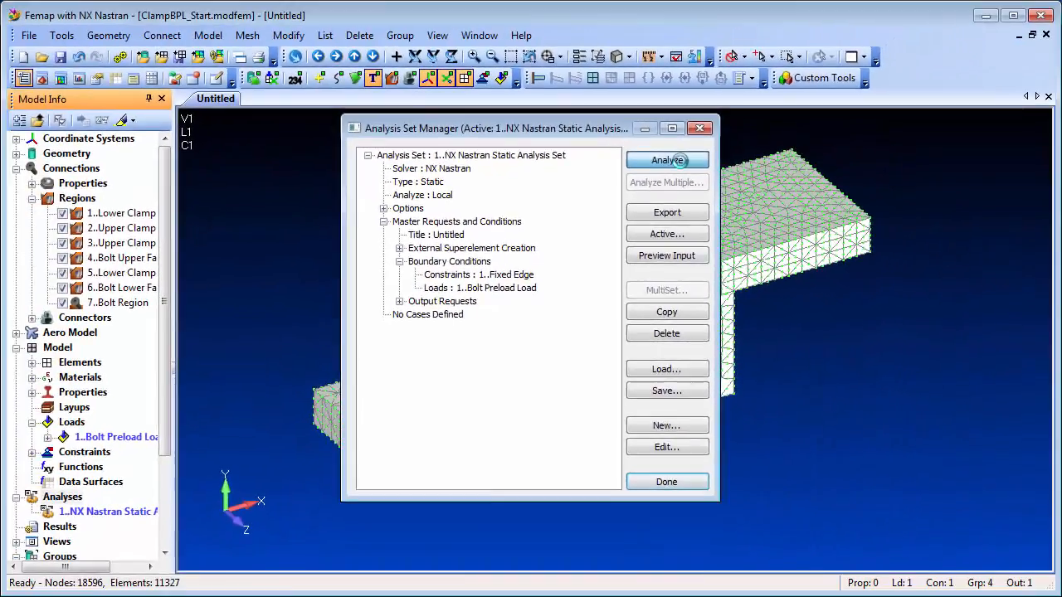
{"action": "left_click", "coordinate": [667, 159]}
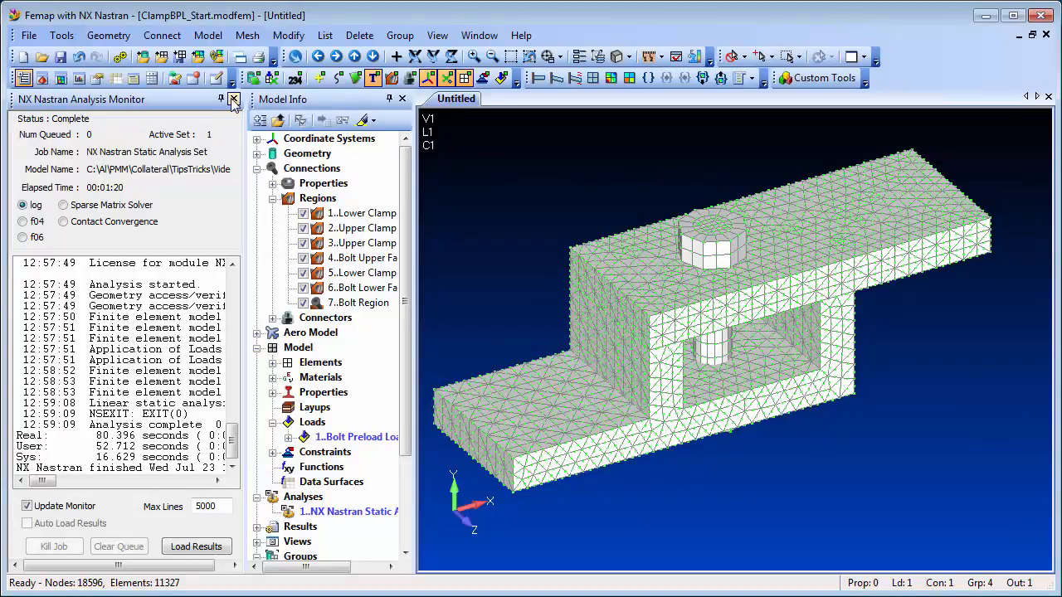
Step: Show the clamp deformed with a solid von Mises stress contour
{"action": "left_click", "coordinate": [232, 100]}
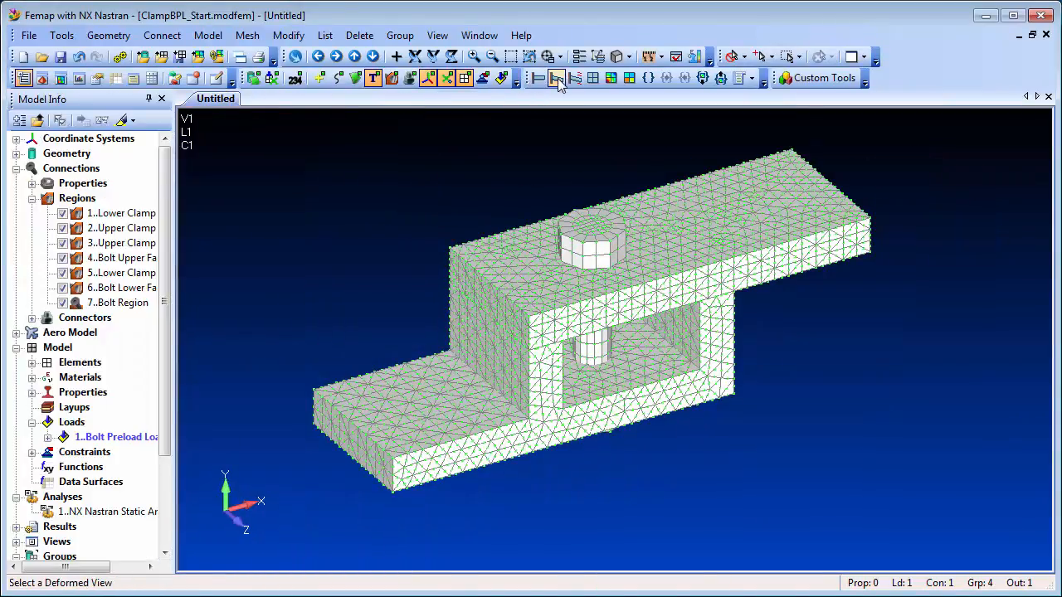
{"action": "left_click", "coordinate": [610, 78]}
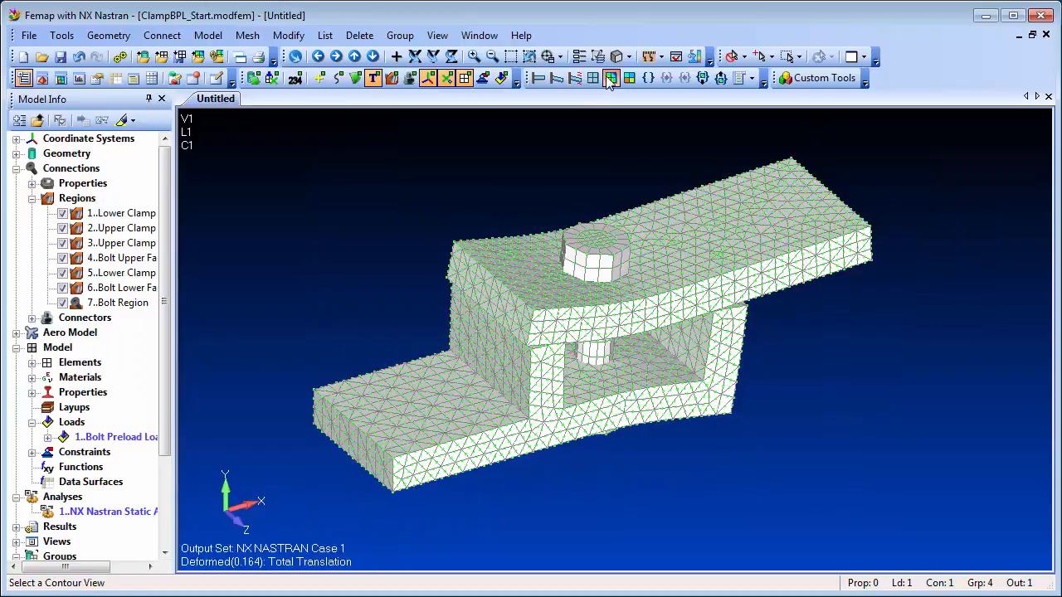
{"action": "left_click", "coordinate": [464, 78]}
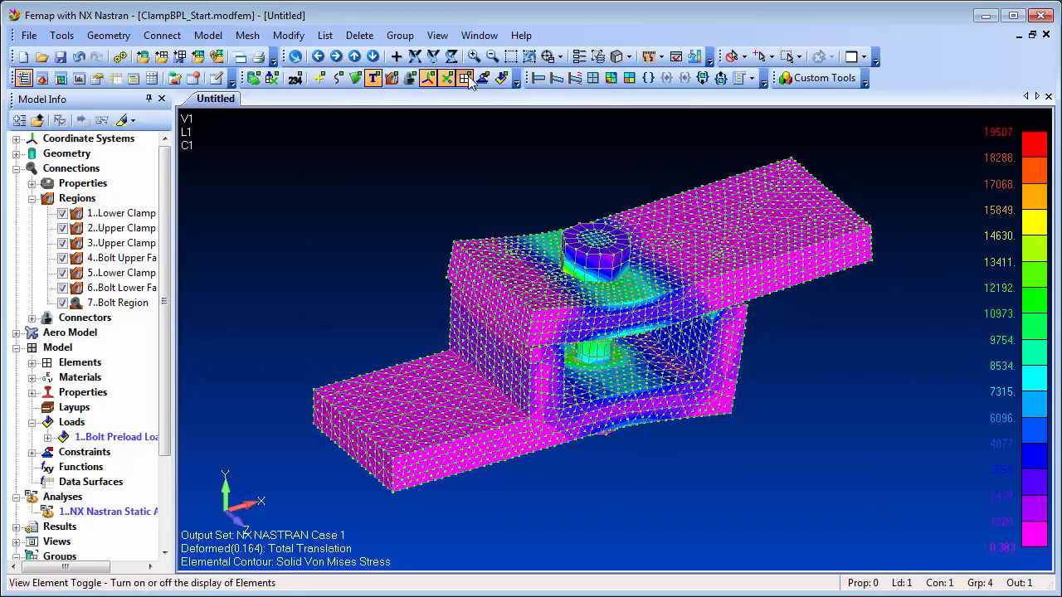